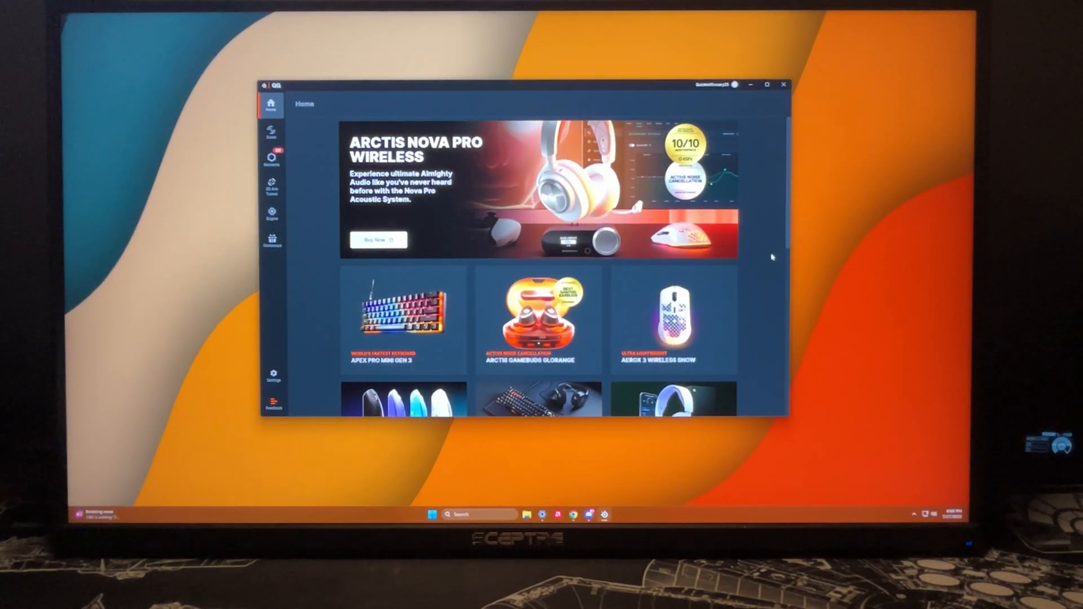
- Open the Sonar mixer, dip the Master volume and restore it, then select the Game preset
{"action": "scroll", "scroll_direction": "down", "scroll_amount": 3}
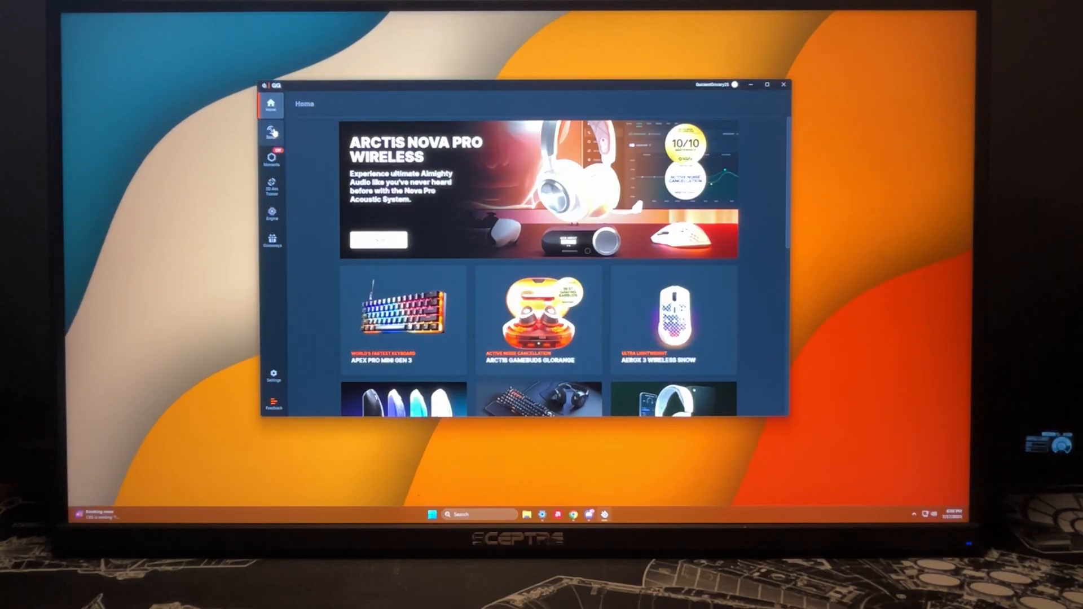
{"action": "left_click", "coordinate": [272, 131]}
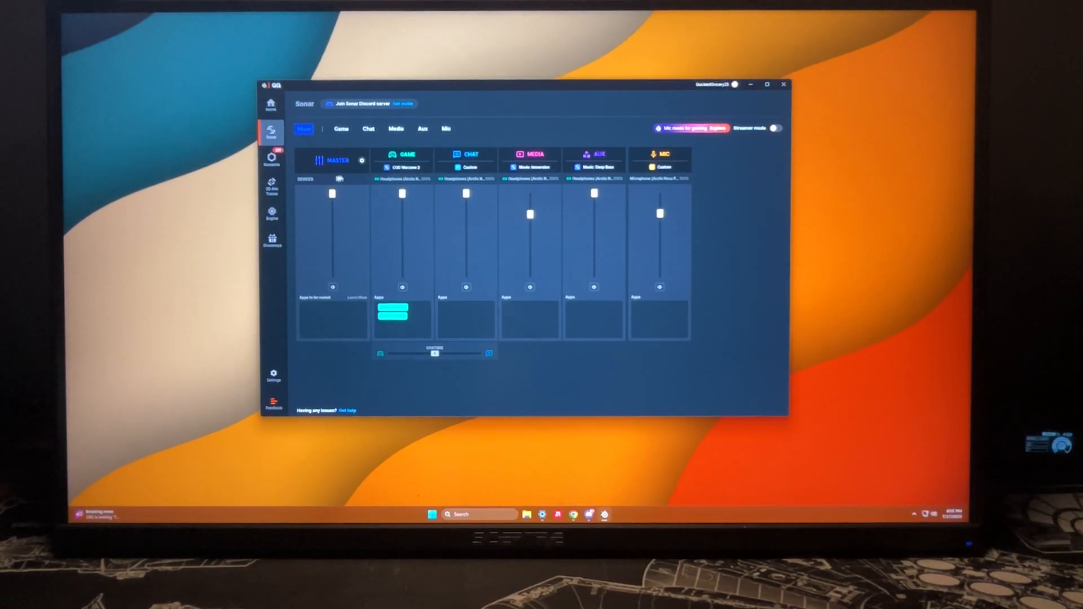
{"action": "left_click_drag", "start_coordinate": [332, 194], "coordinate": [331, 238]}
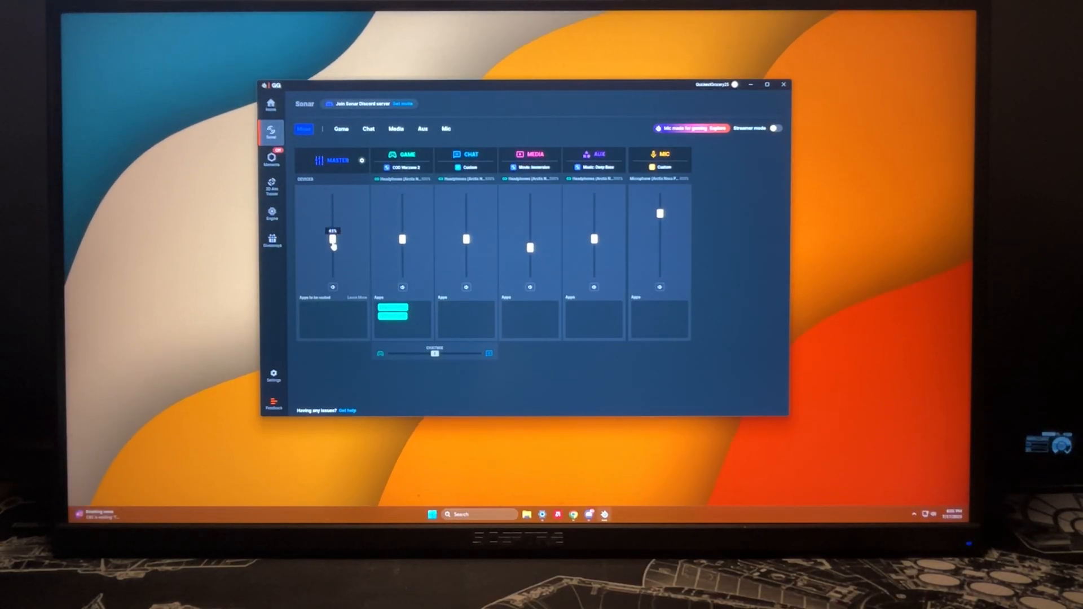
{"action": "left_click_drag", "start_coordinate": [332, 242], "coordinate": [332, 193]}
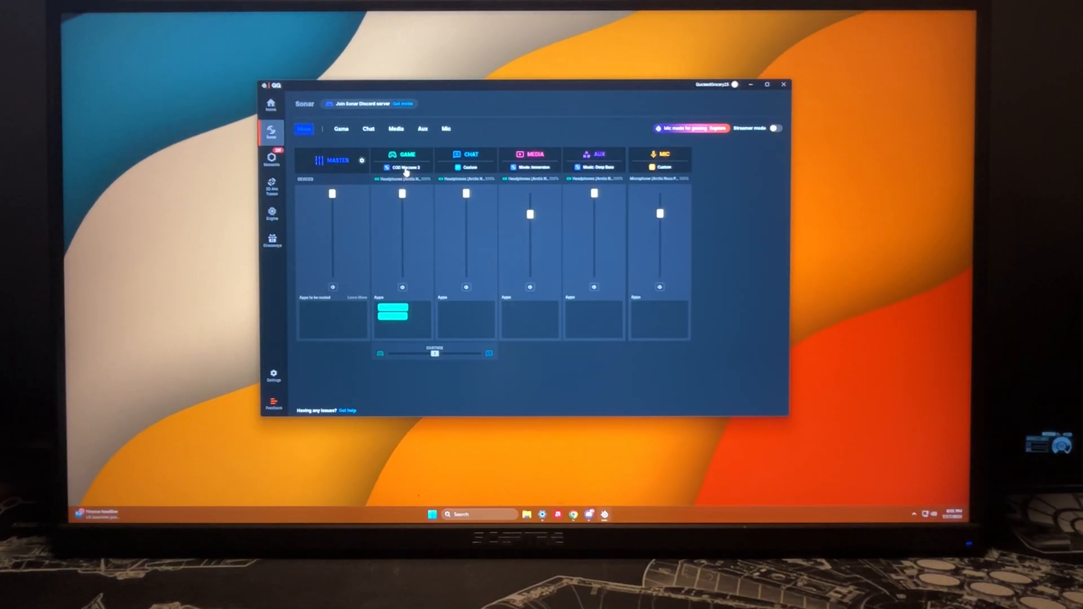
{"action": "left_click", "coordinate": [402, 167]}
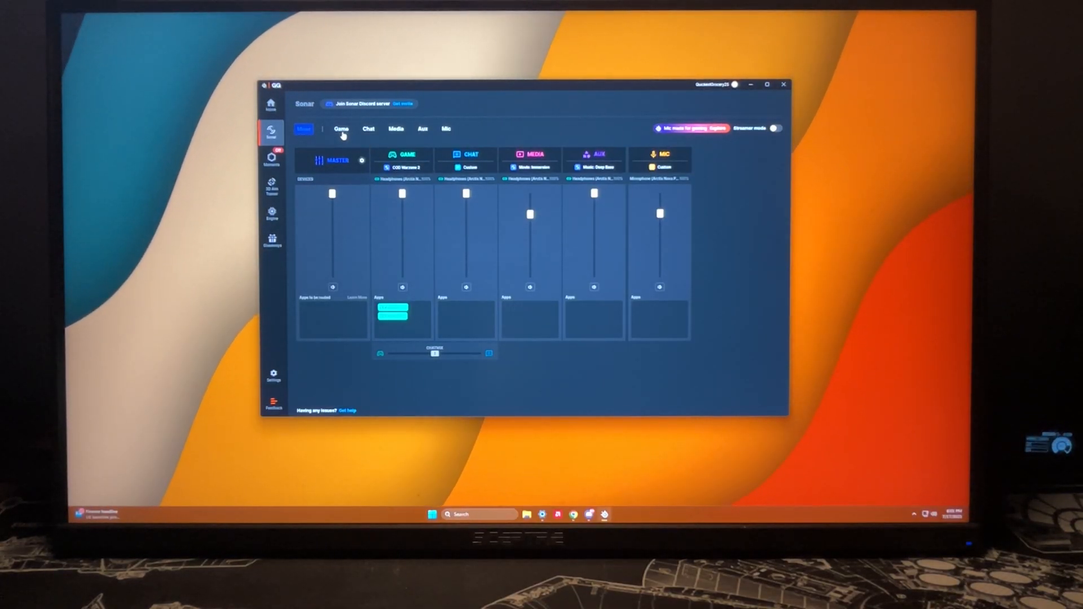
- Show the Game channel's COD Warzone 2 equalizer curve with boosted bass
{"action": "left_click", "coordinate": [342, 129]}
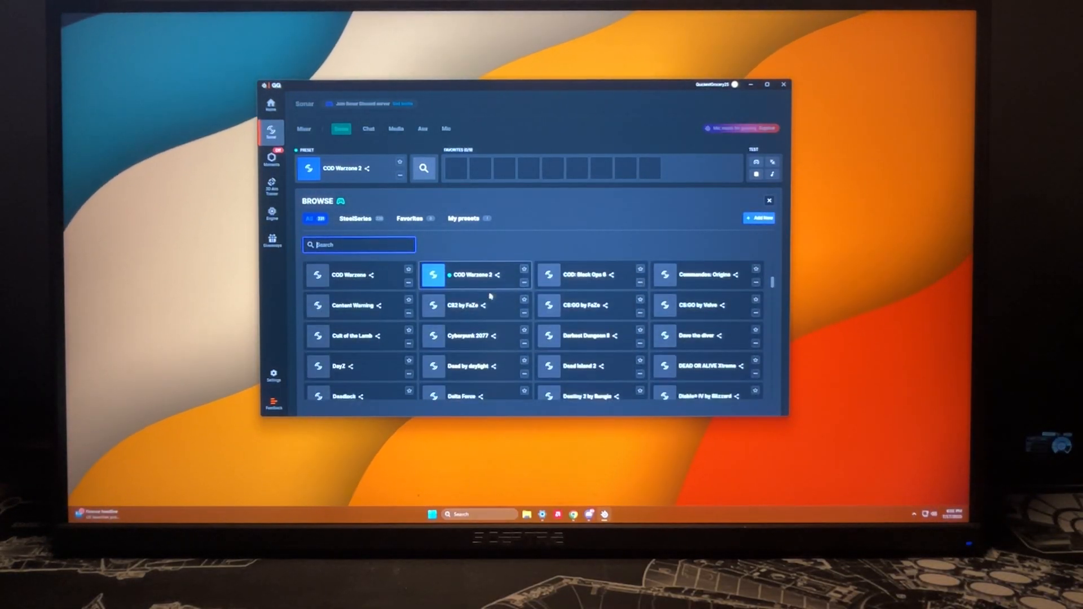
{"action": "scroll", "scroll_direction": "down", "scroll_amount": 3}
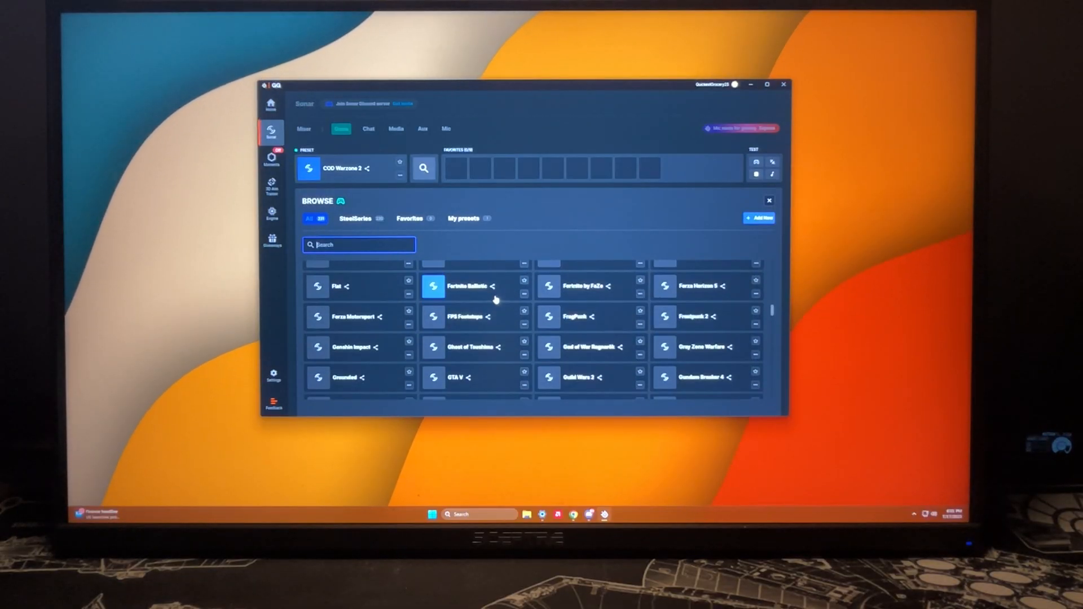
{"action": "left_click", "coordinate": [769, 200]}
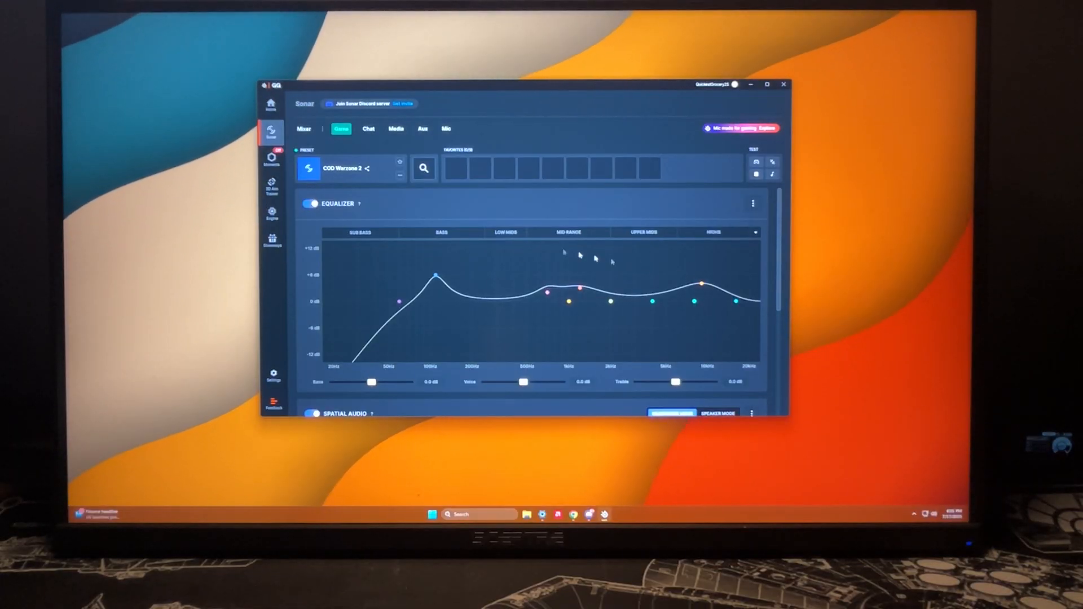
- Review the Game tab's Spatial Audio, Volume Boost and Smart Volume settings, then return to Mixer
{"action": "scroll", "scroll_direction": "down", "scroll_amount": 3}
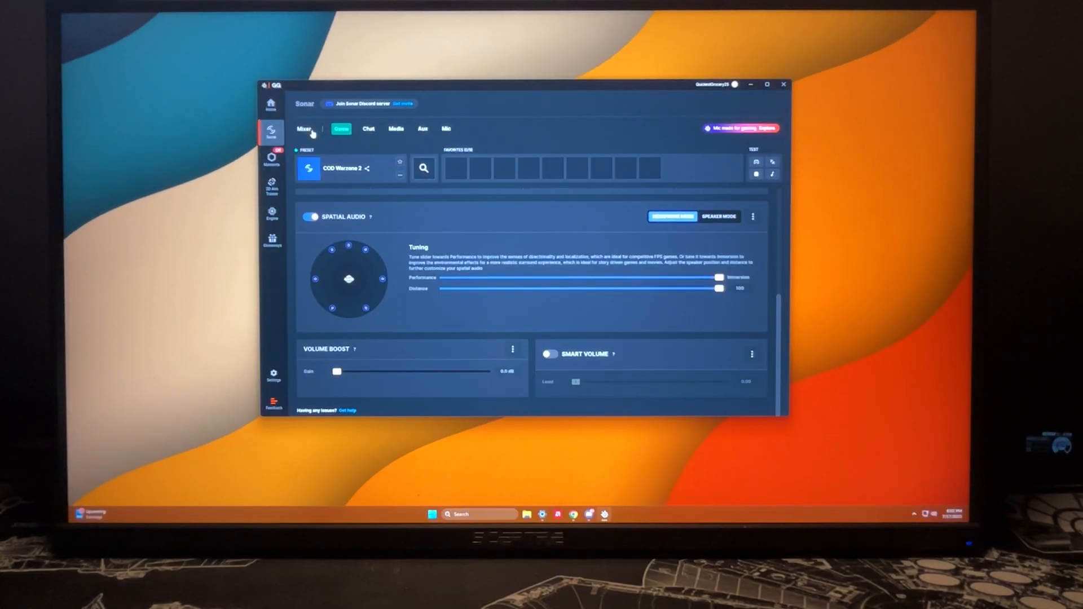
{"action": "left_click", "coordinate": [304, 129]}
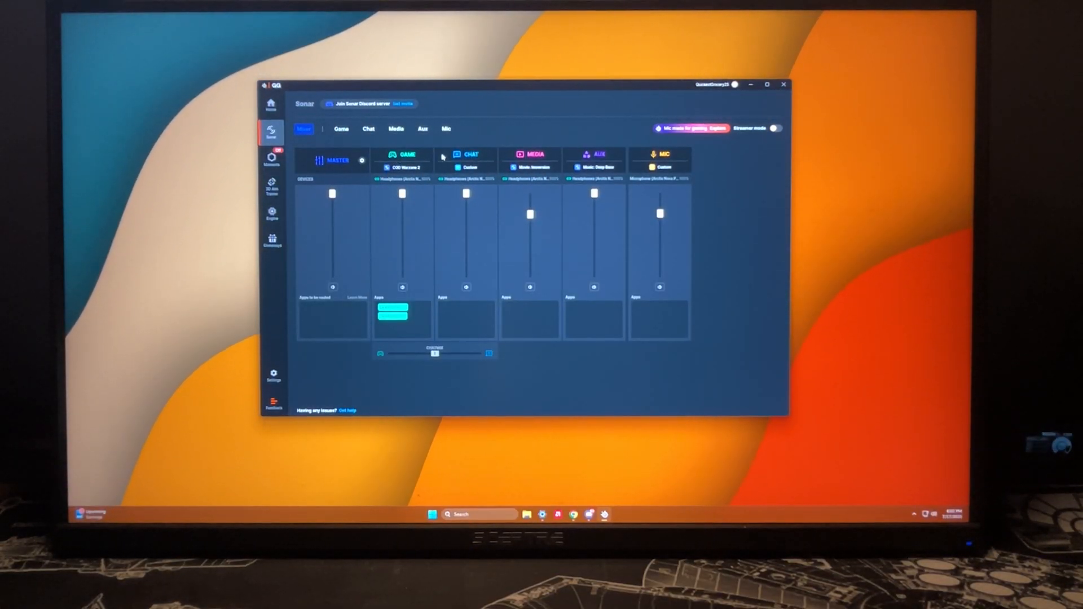
- Review the Chat channel's flat Custom equalizer, then return to the mixer for the Mic preset
{"action": "left_click", "coordinate": [468, 167]}
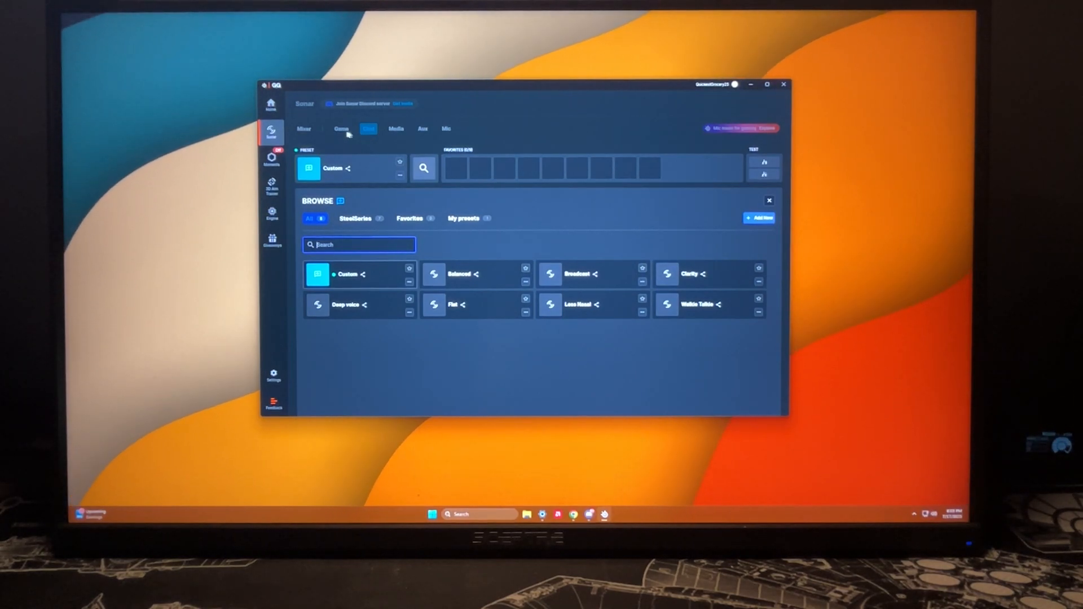
{"action": "left_click", "coordinate": [769, 201]}
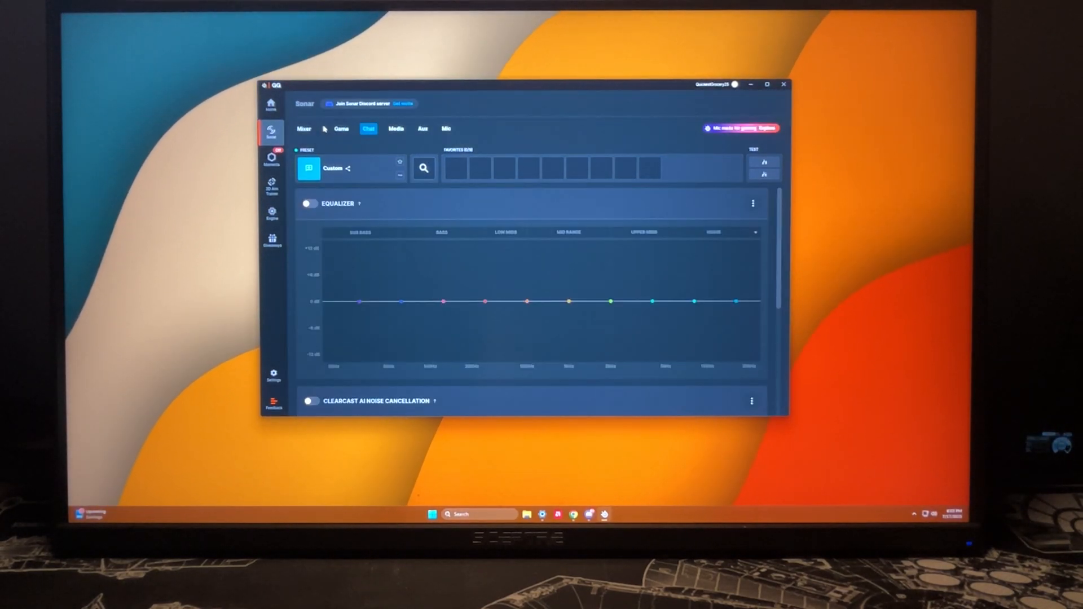
{"action": "left_click", "coordinate": [303, 130]}
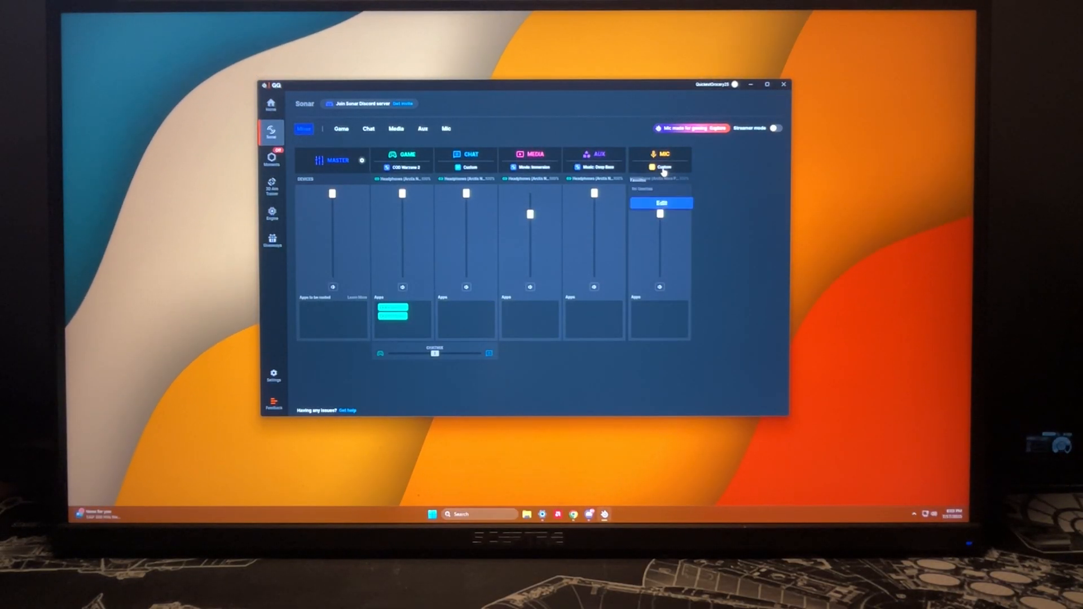
{"action": "left_click", "coordinate": [446, 129]}
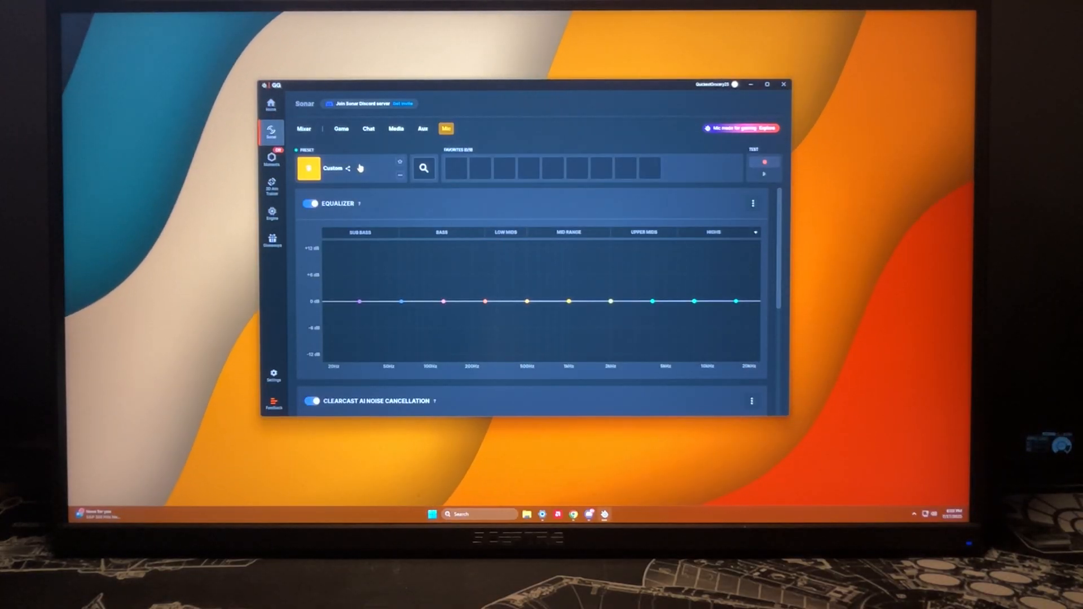
{"action": "left_click", "coordinate": [422, 168]}
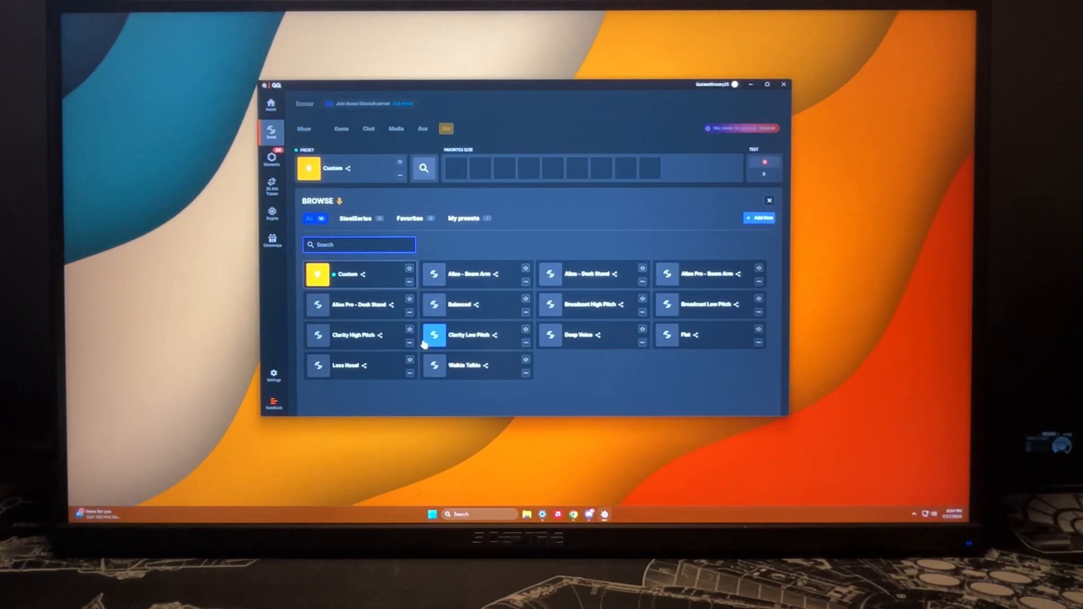
{"action": "left_click", "coordinate": [666, 335]}
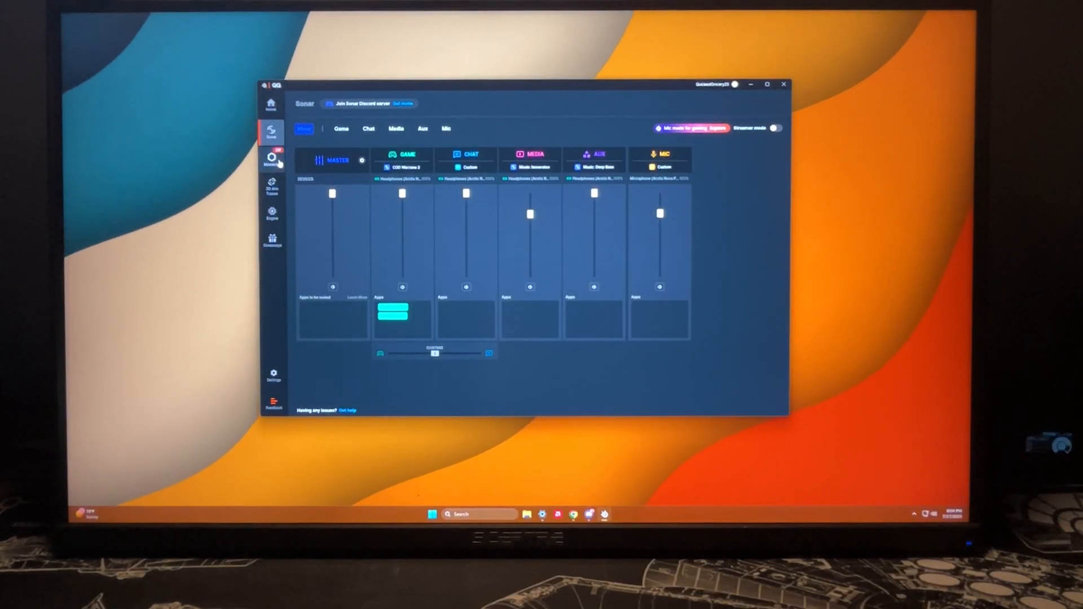
- Browse the Moments clip gallery, then view the 3D Aim Trainer page
{"action": "left_click", "coordinate": [272, 160]}
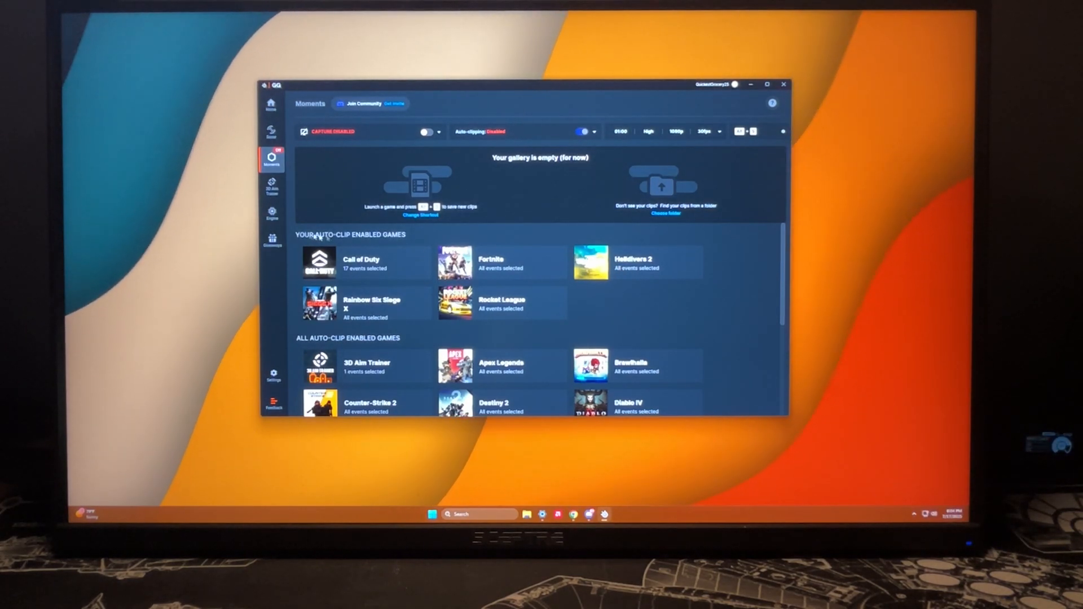
{"action": "left_click", "coordinate": [271, 187]}
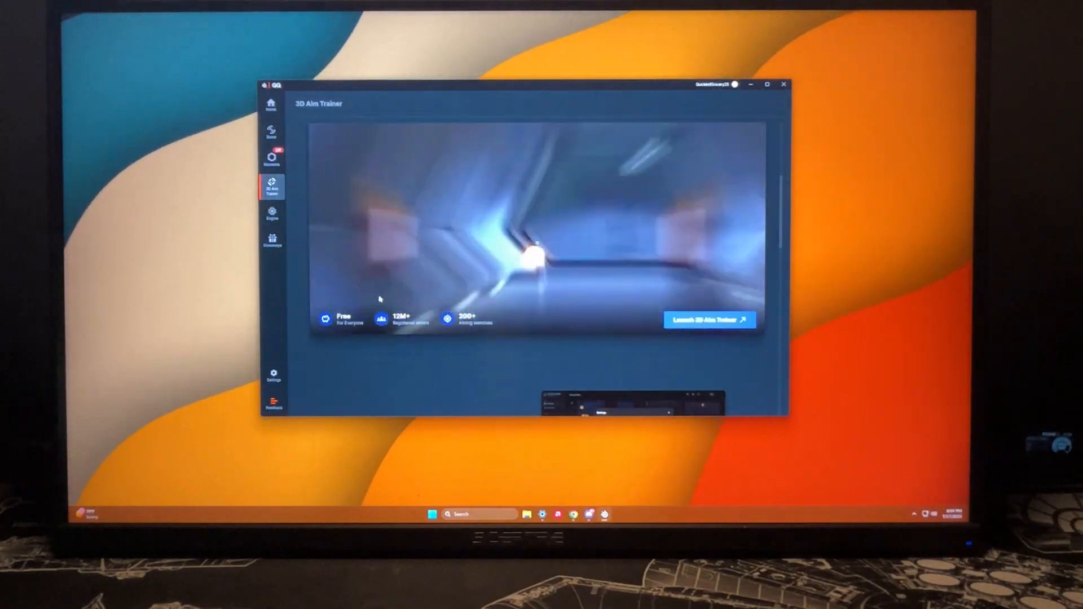
{"action": "scroll", "scroll_direction": "down", "scroll_amount": 3}
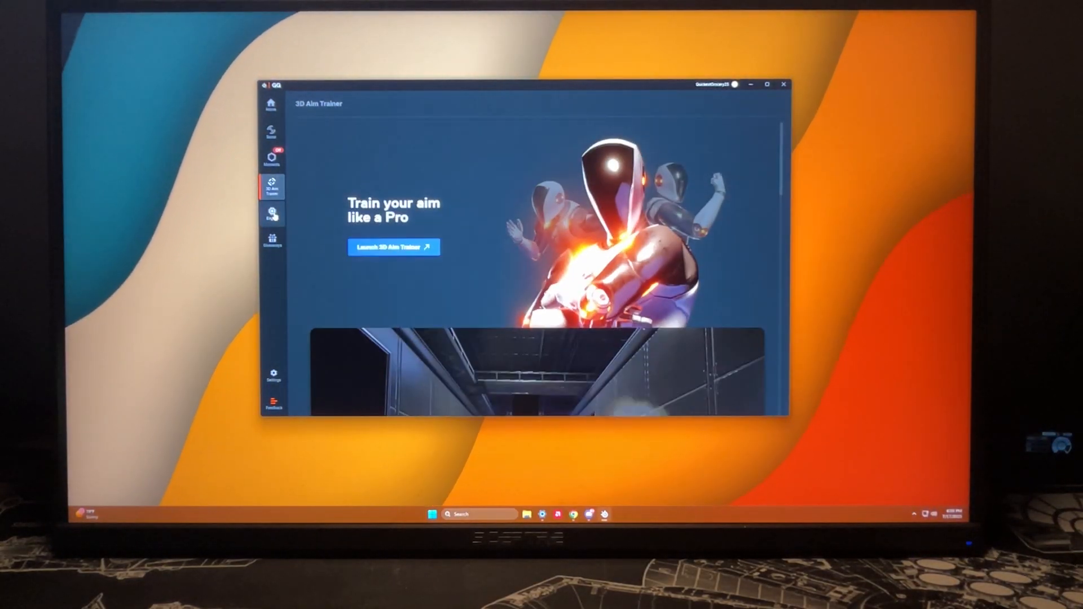
- View the Arctis 7 and Arctis Nova Pro Wireless headsets in Engine, then open Giveaways
{"action": "left_click", "coordinate": [272, 214]}
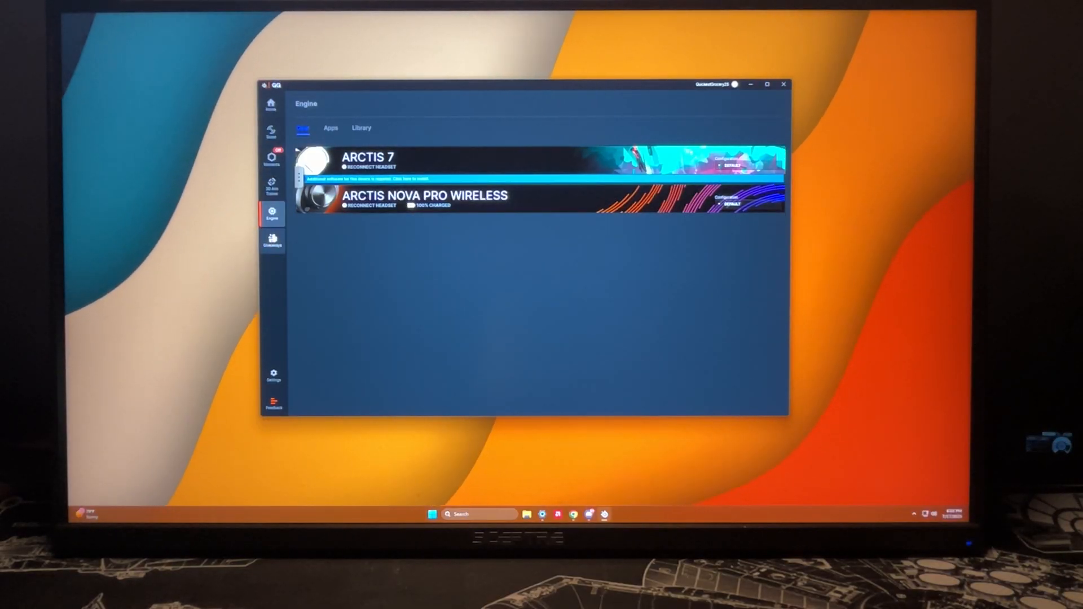
{"action": "left_click", "coordinate": [272, 241]}
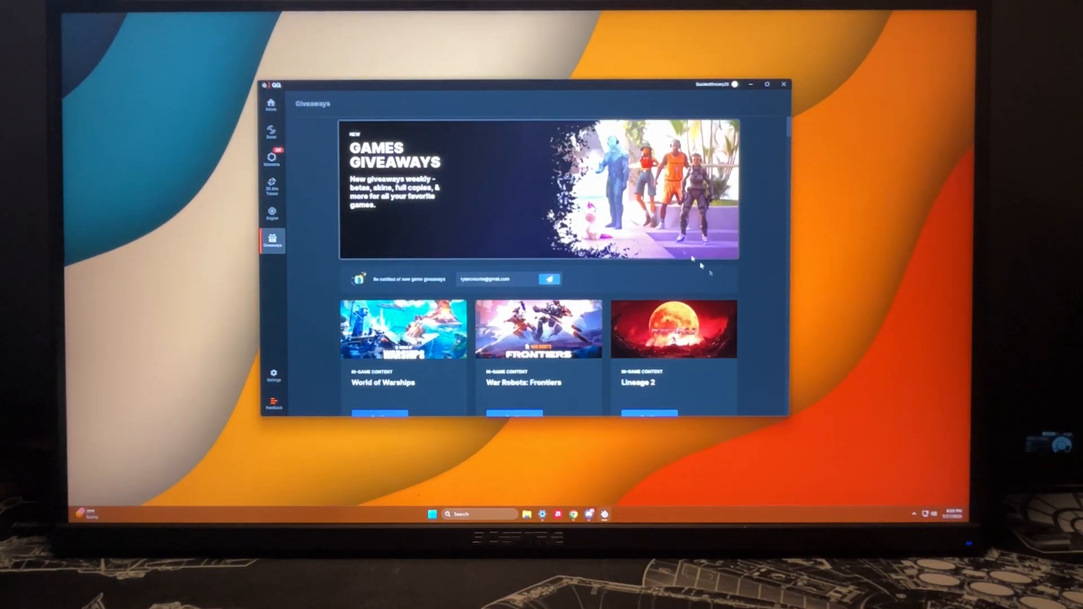
- Scroll the Giveaways page and reach the Moments Capture and Sound settings
{"action": "scroll", "scroll_direction": "down", "scroll_amount": 3}
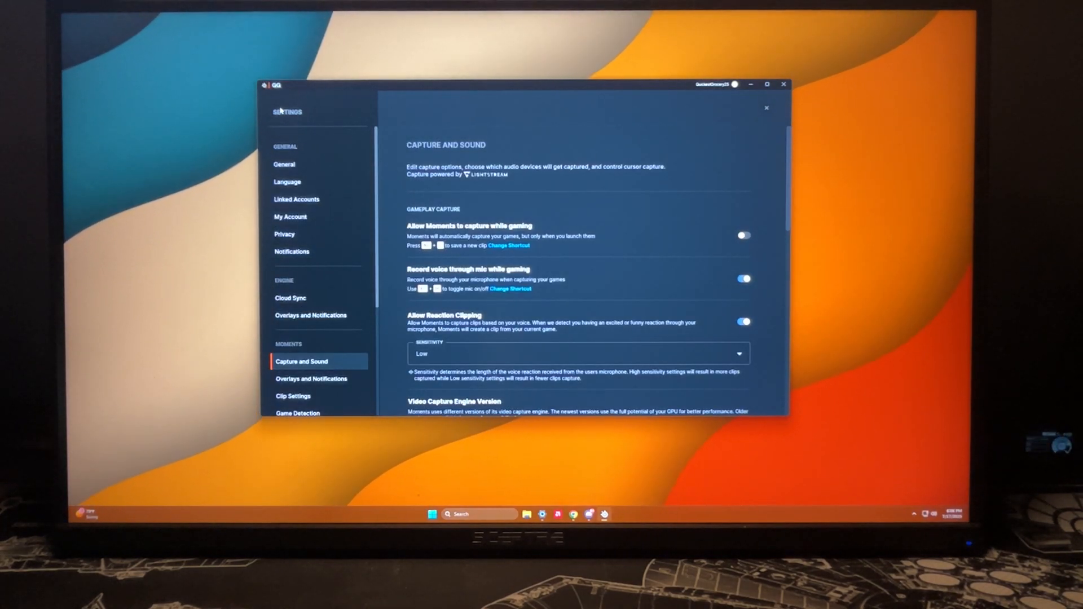
- Leave Settings and go through Home back to the six-channel Sonar mixer
{"action": "left_click", "coordinate": [272, 238]}
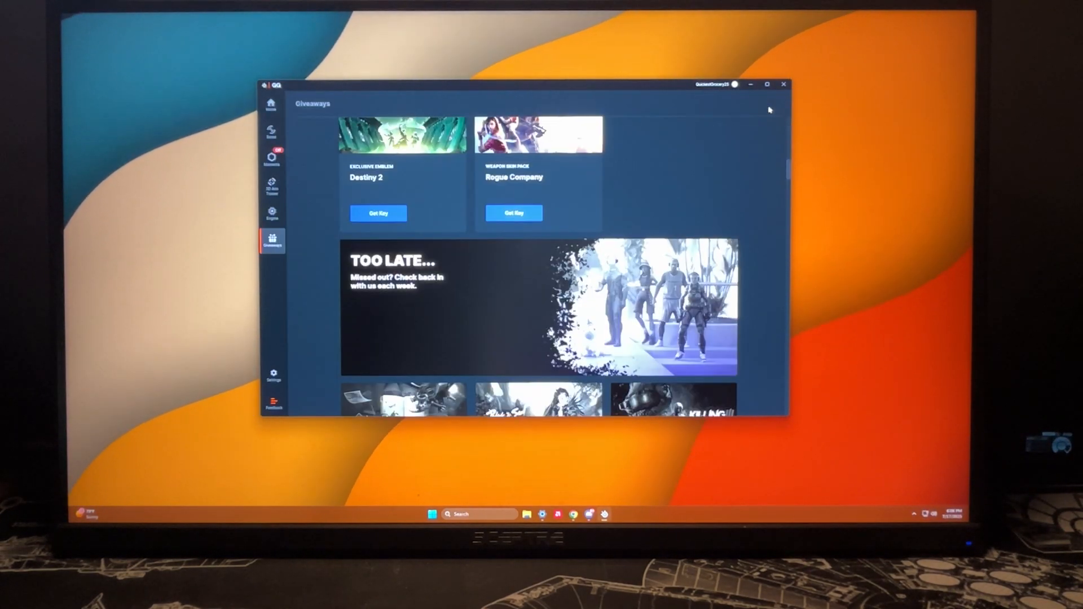
{"action": "left_click", "coordinate": [272, 105]}
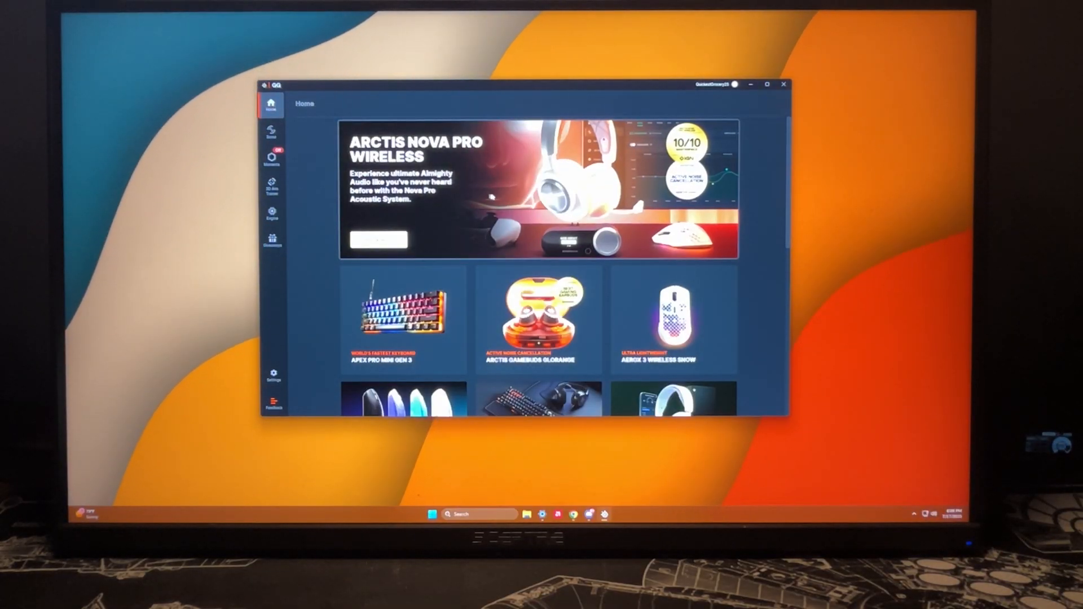
{"action": "left_click", "coordinate": [272, 132]}
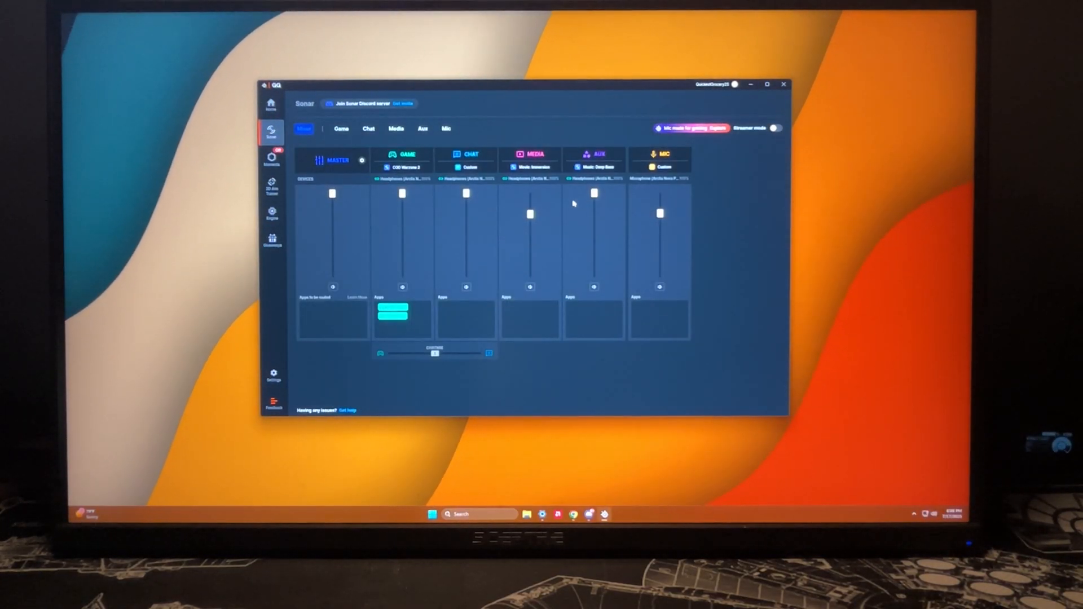